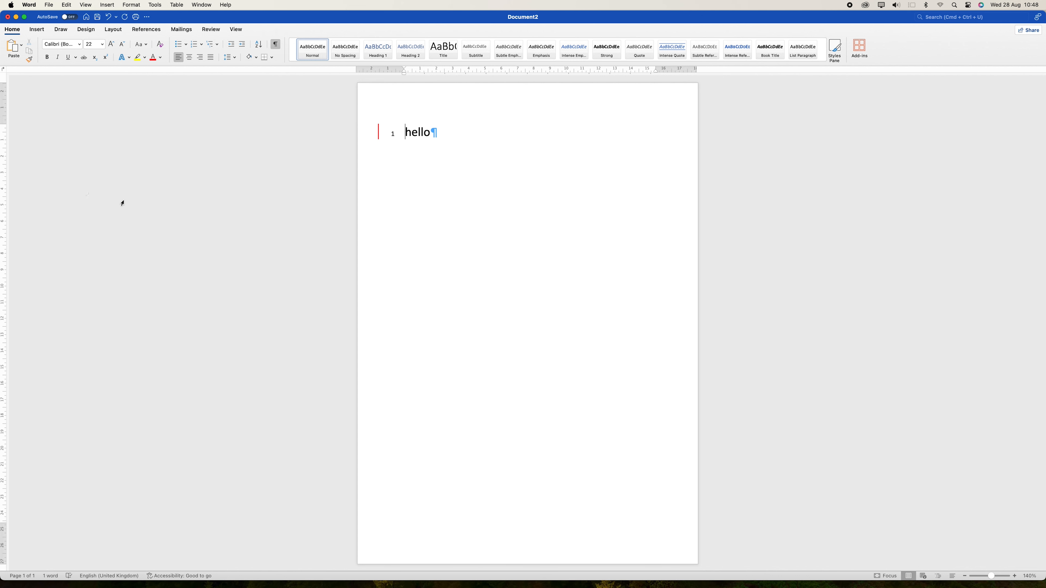
# - Show the Mailings ribbon with the envelope tools for the 'hello' document
pyautogui.click(181, 30)
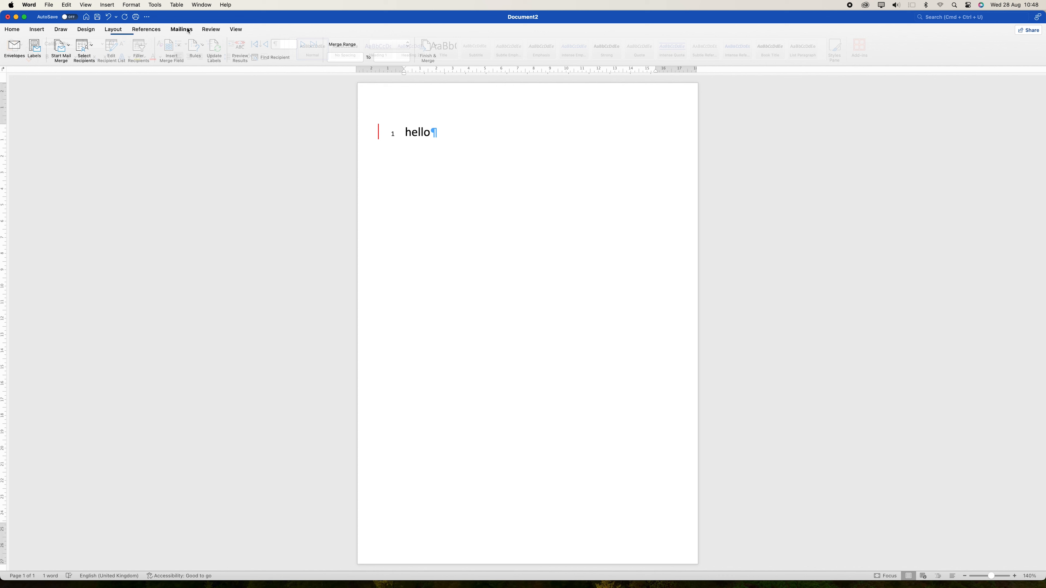
pyautogui.click(181, 29)
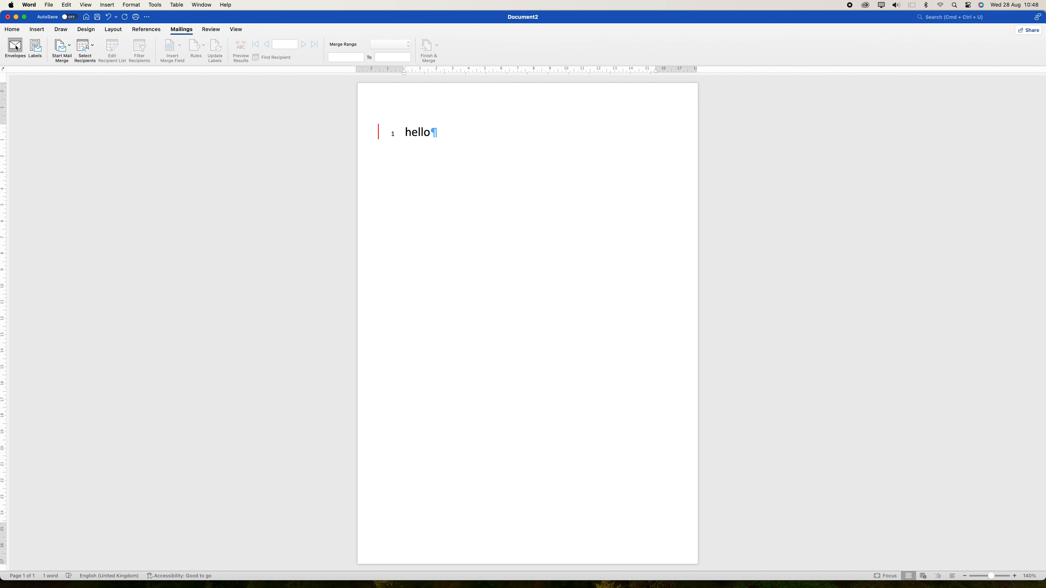
# - Bring up the Envelope settings with the return address filled from the user's own address
pyautogui.click(14, 48)
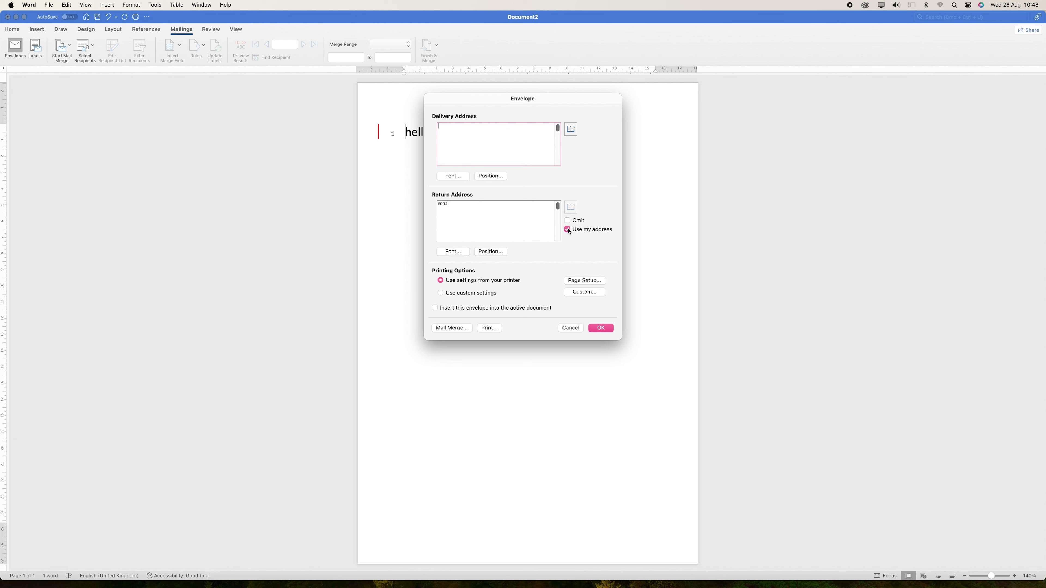
pyautogui.click(567, 229)
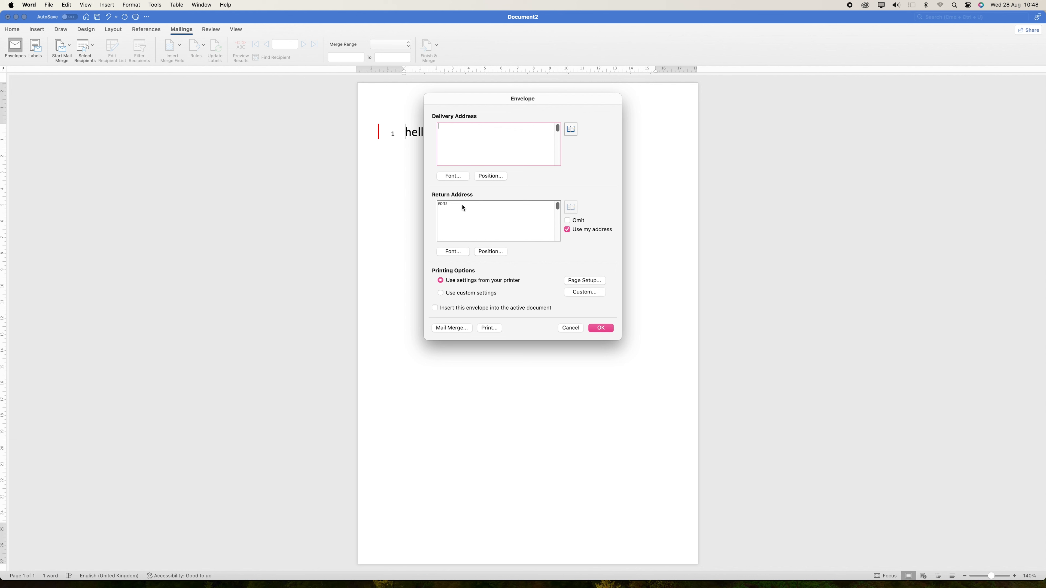
pyautogui.moveTo(451, 203)
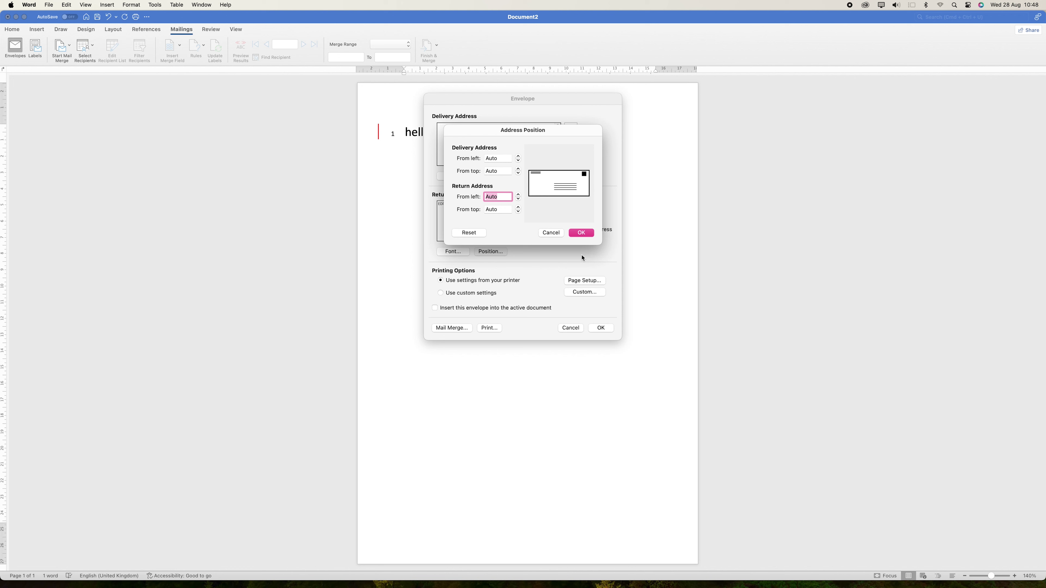
pyautogui.moveTo(518, 201)
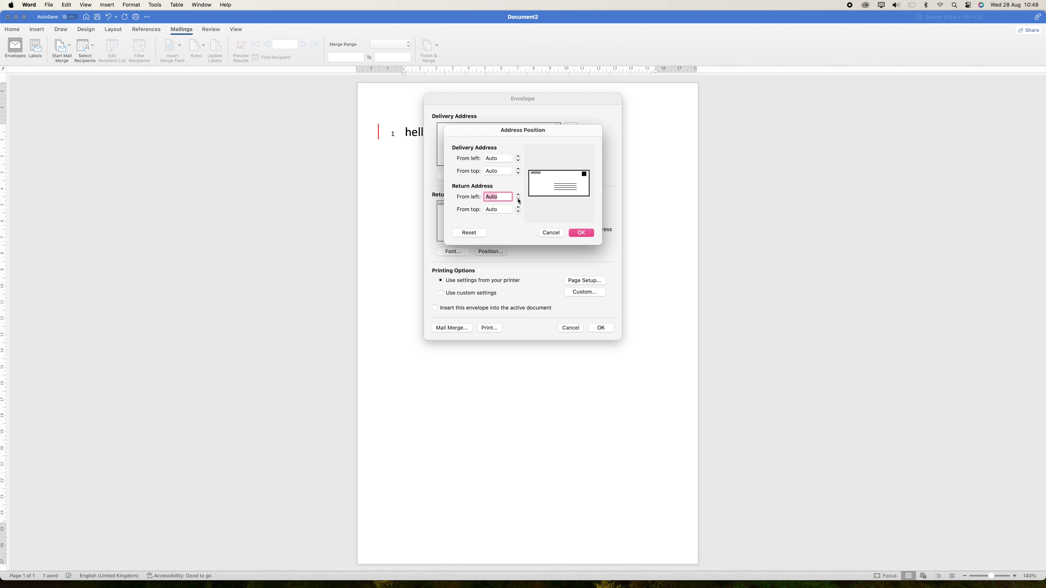
# - Review the address positions, keep From left/From top at Auto, and confirm
pyautogui.click(496, 158)
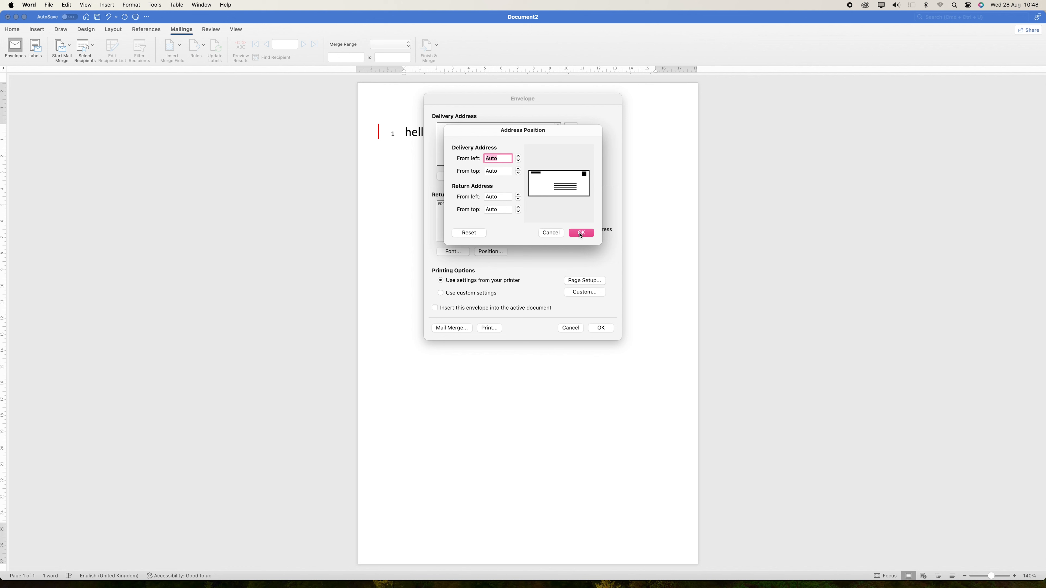
pyautogui.click(579, 232)
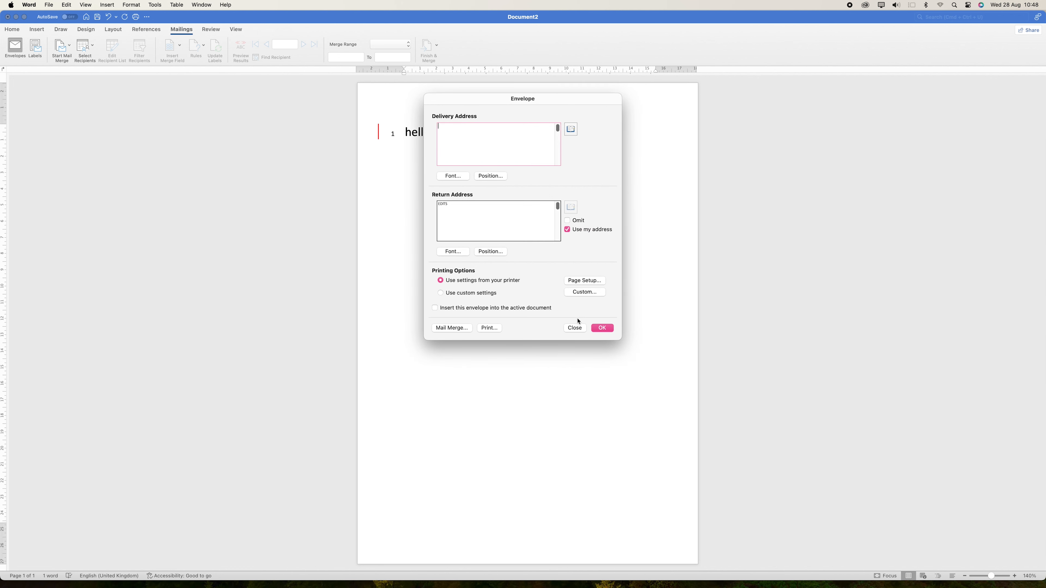
pyautogui.moveTo(598, 320)
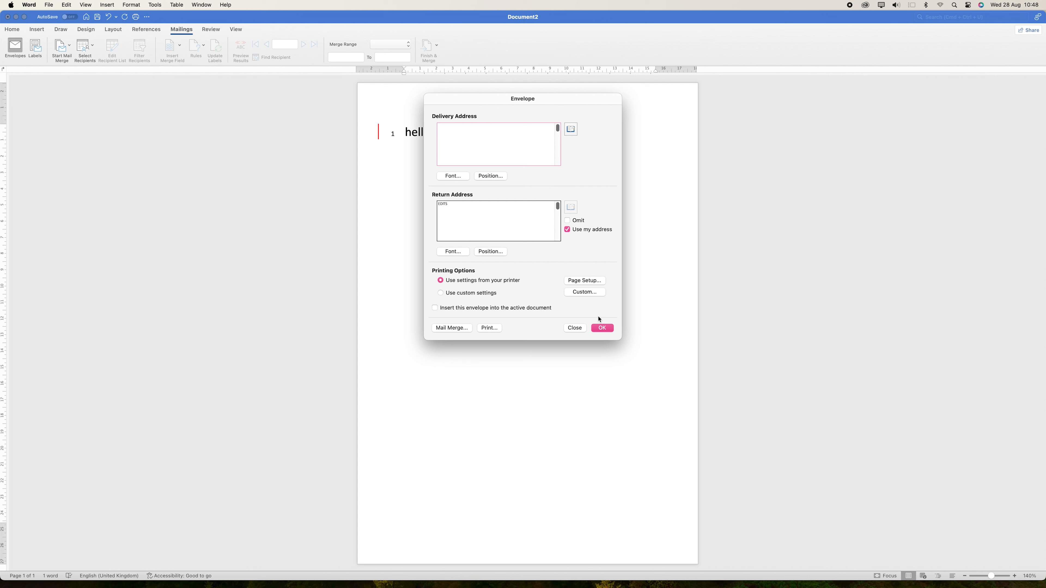
pyautogui.moveTo(837, 115)
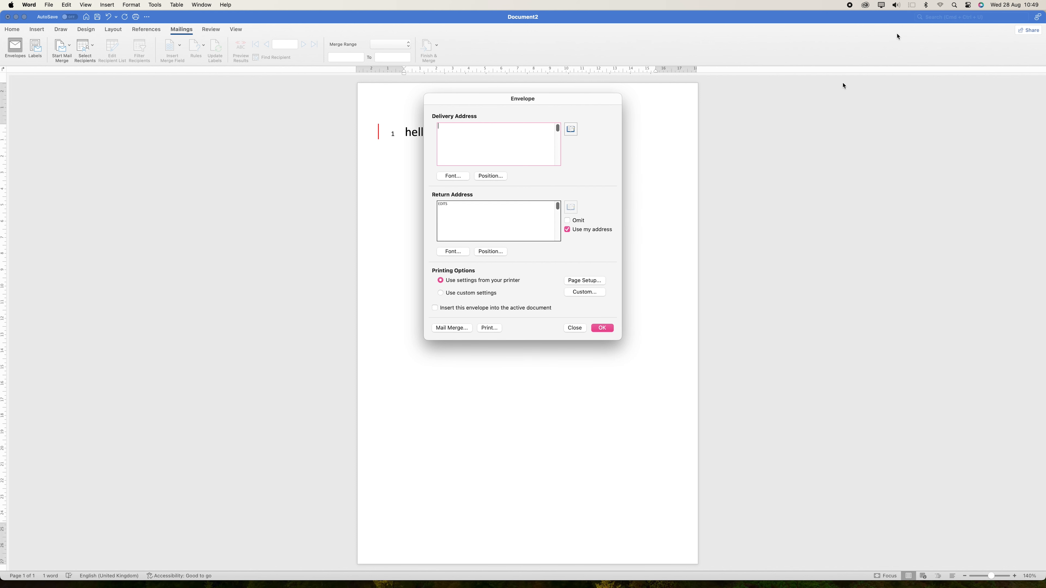
pyautogui.moveTo(892, 16)
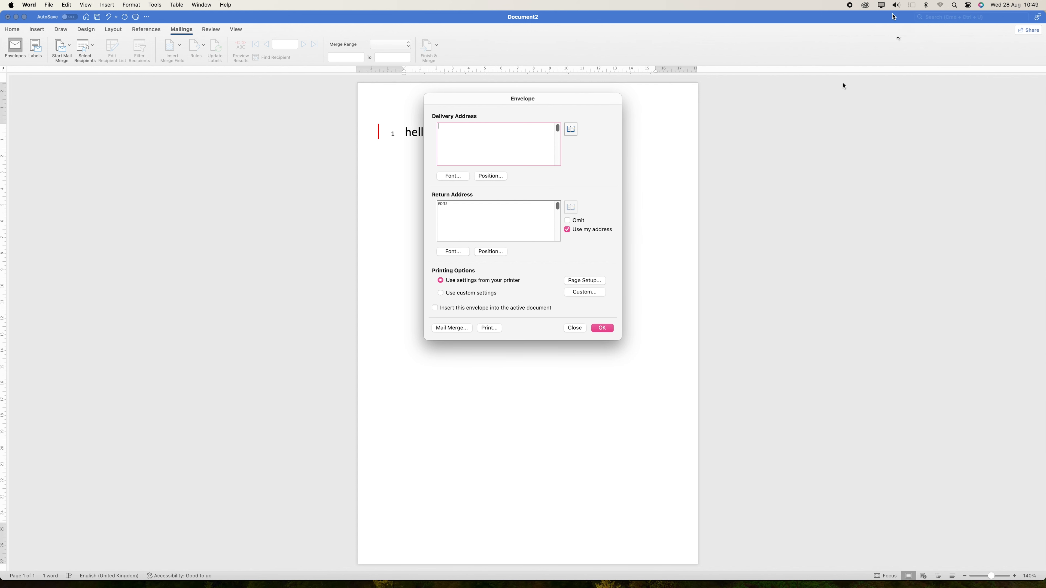